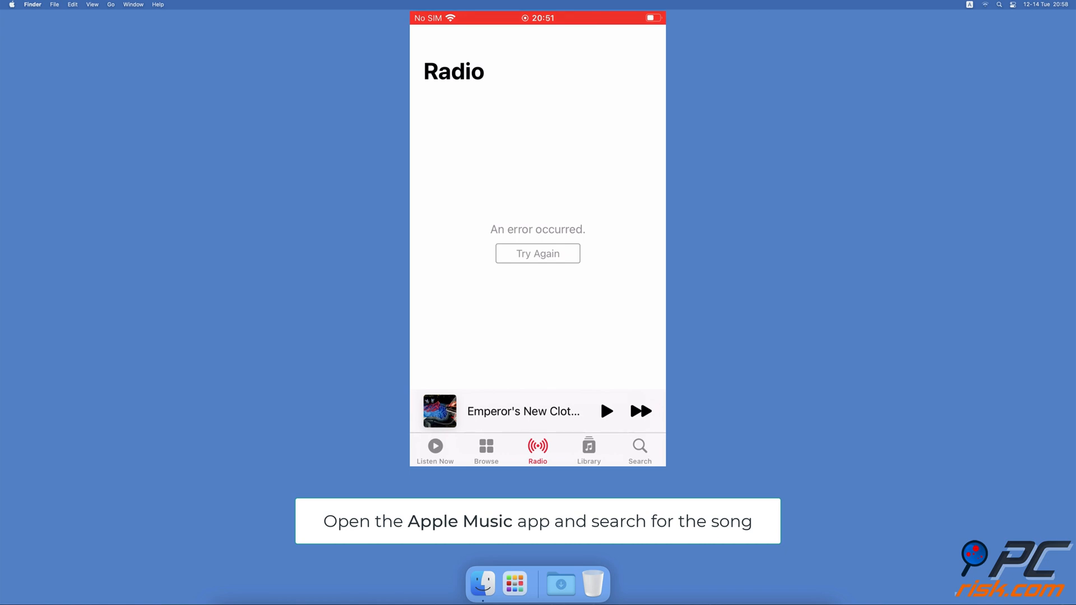
# Find My Universe in Apple Music search, add it to the library, then download it
pyautogui.click(486, 450)
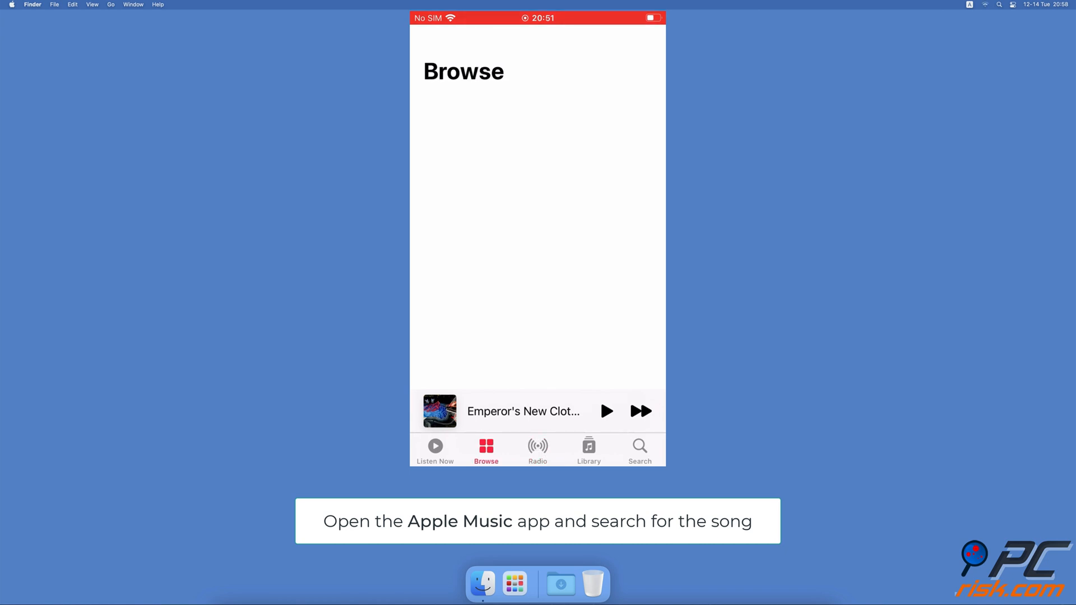
pyautogui.click(639, 447)
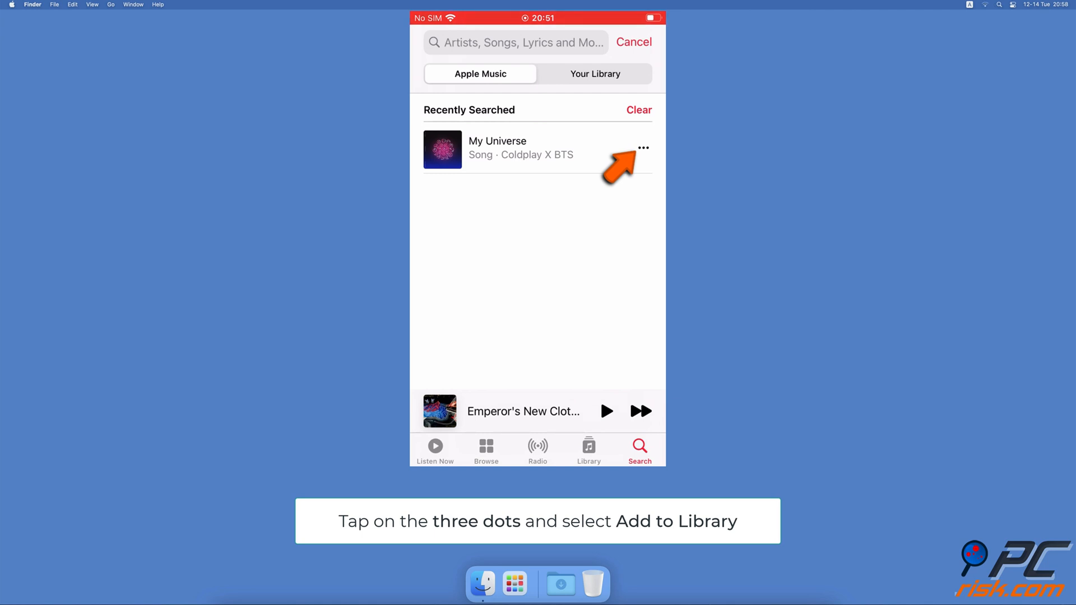
pyautogui.click(643, 148)
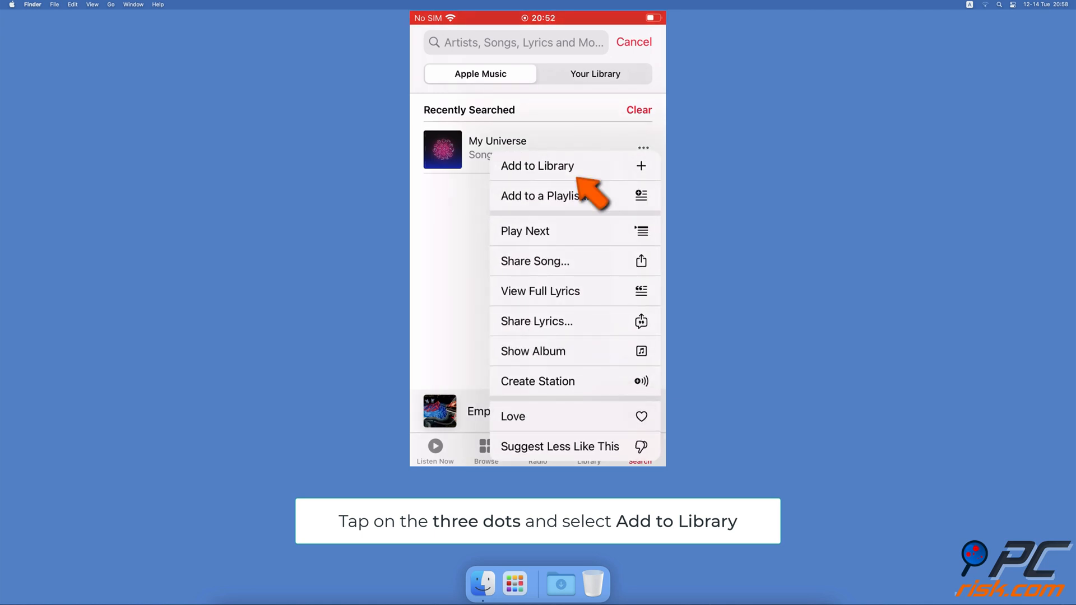
pyautogui.click(537, 166)
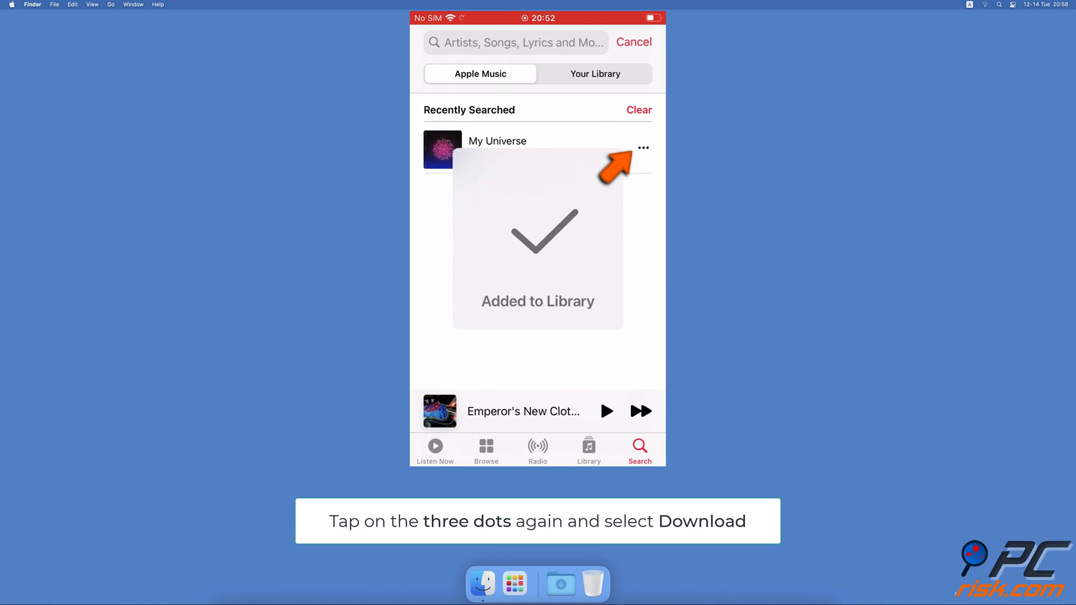
pyautogui.click(643, 147)
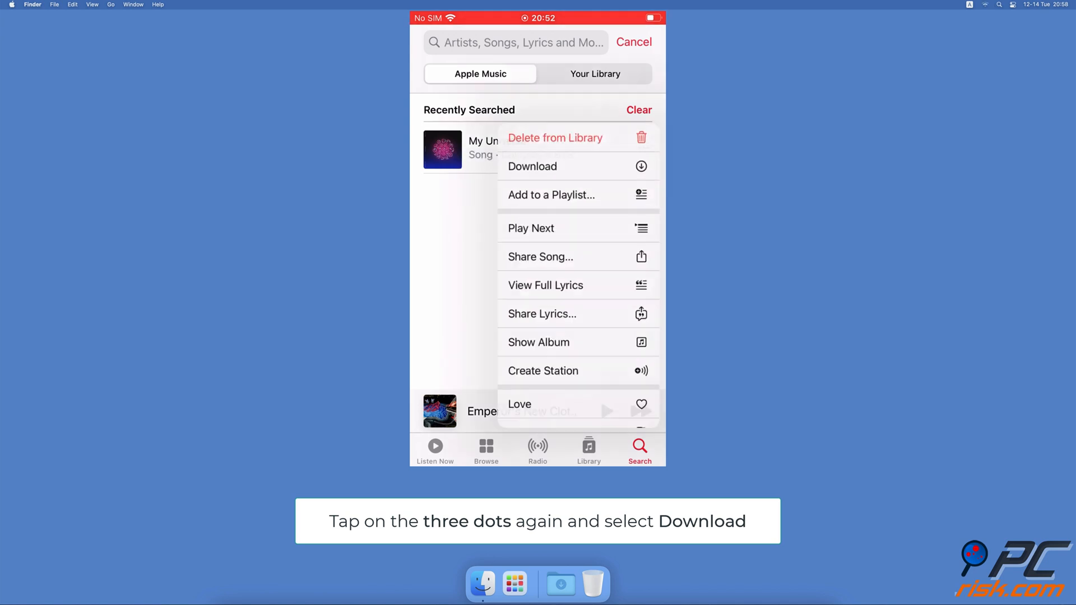
pyautogui.click(532, 166)
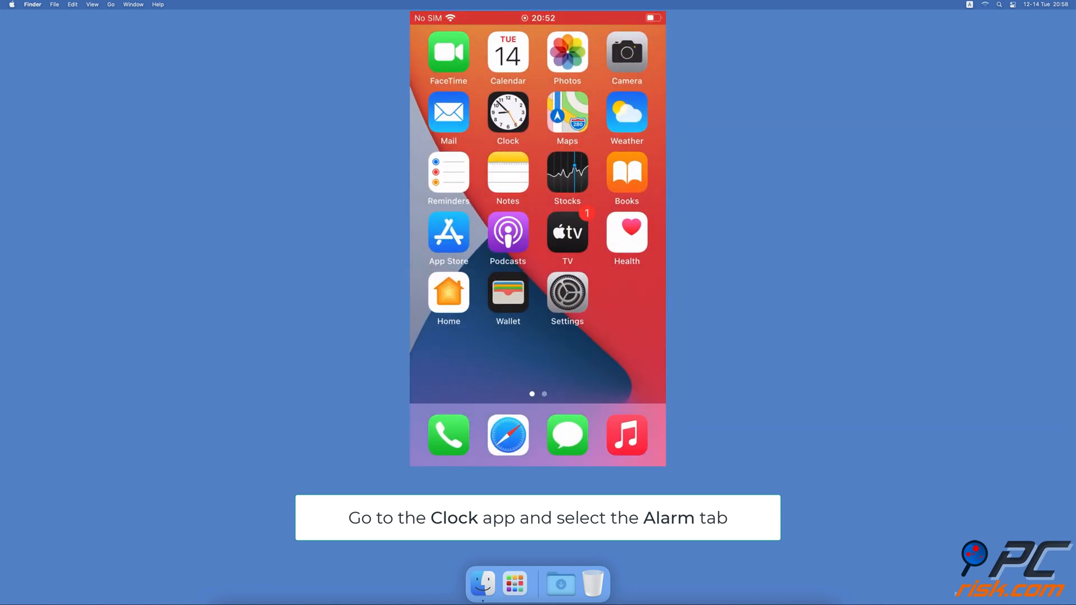
# Start a new alarm in Clock and open its Sound song picker
pyautogui.click(508, 113)
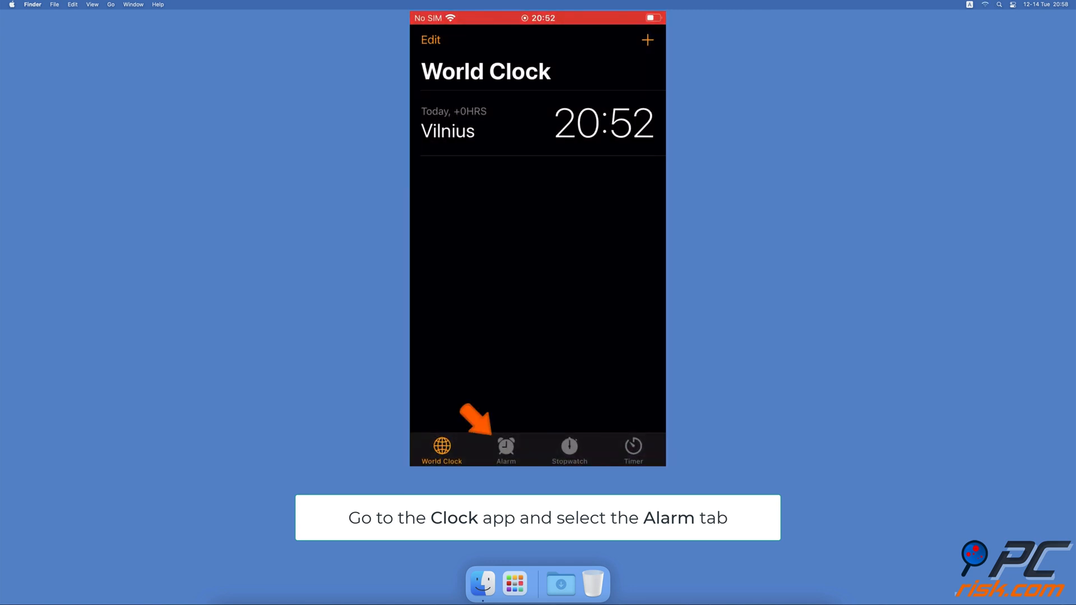
pyautogui.click(505, 450)
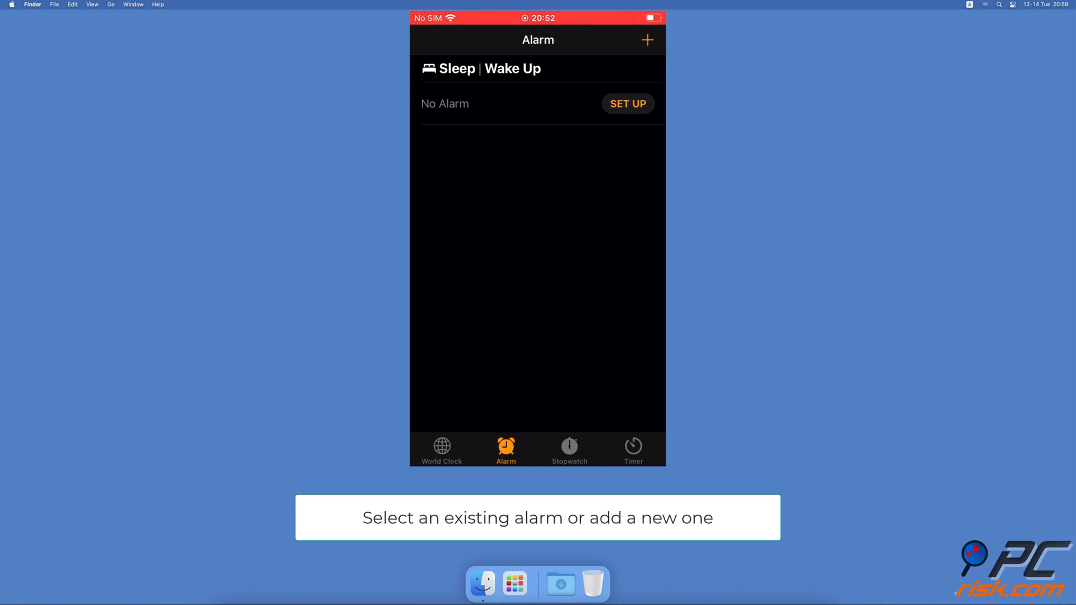
pyautogui.click(646, 40)
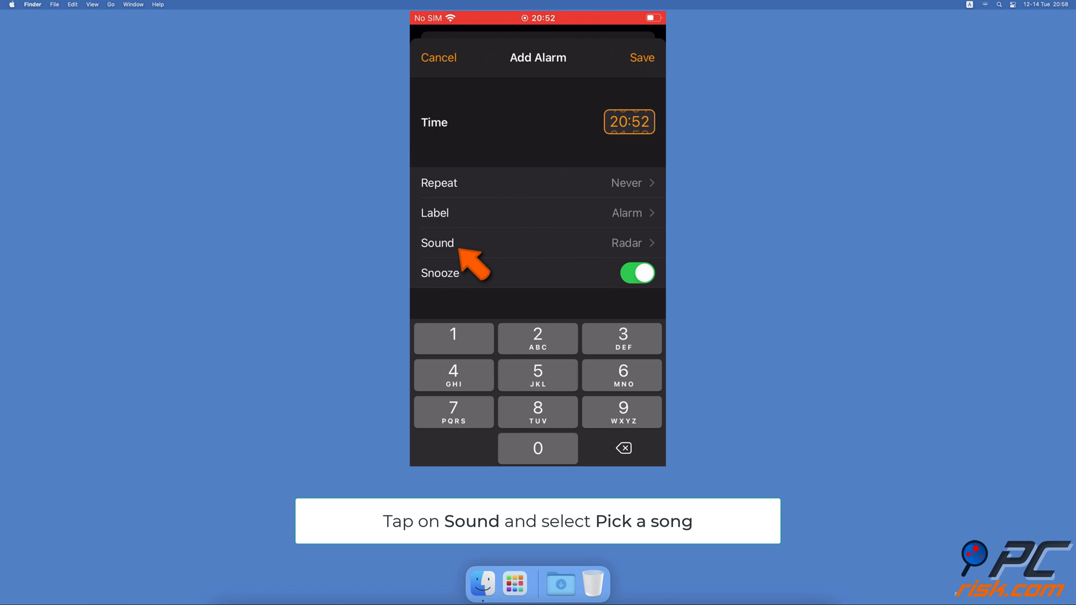
pyautogui.click(437, 243)
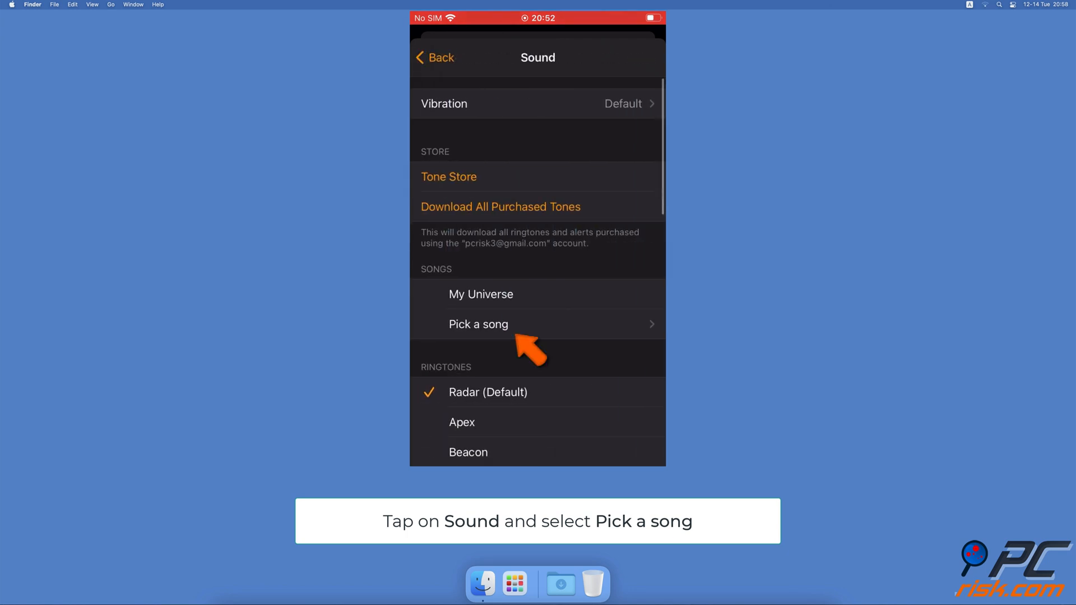
pyautogui.click(478, 324)
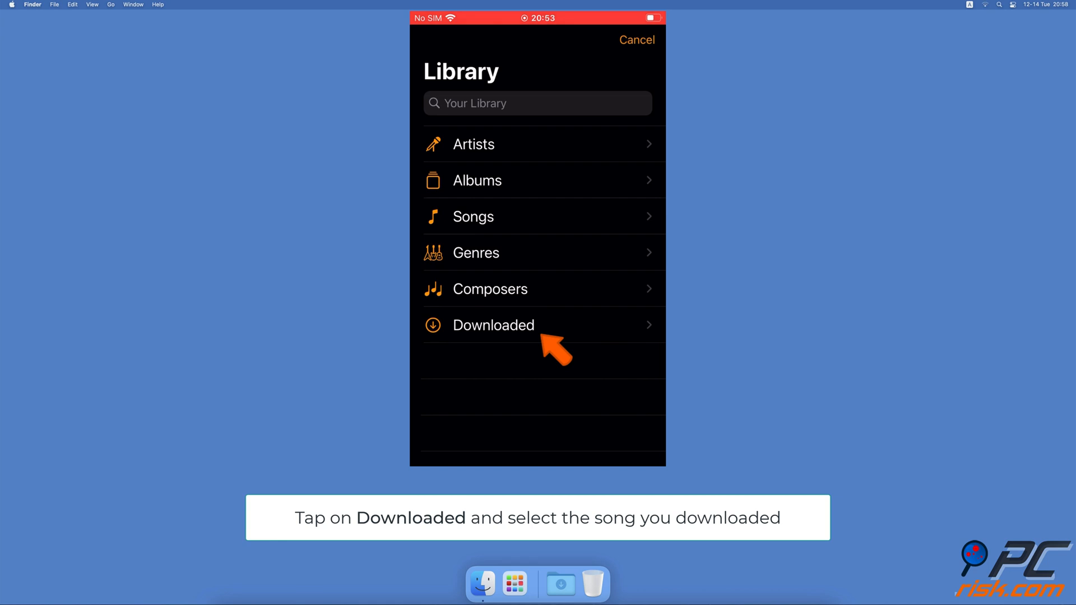
# Pick the downloaded My Universe single as the sound and save the 20:52 alarm
pyautogui.click(492, 325)
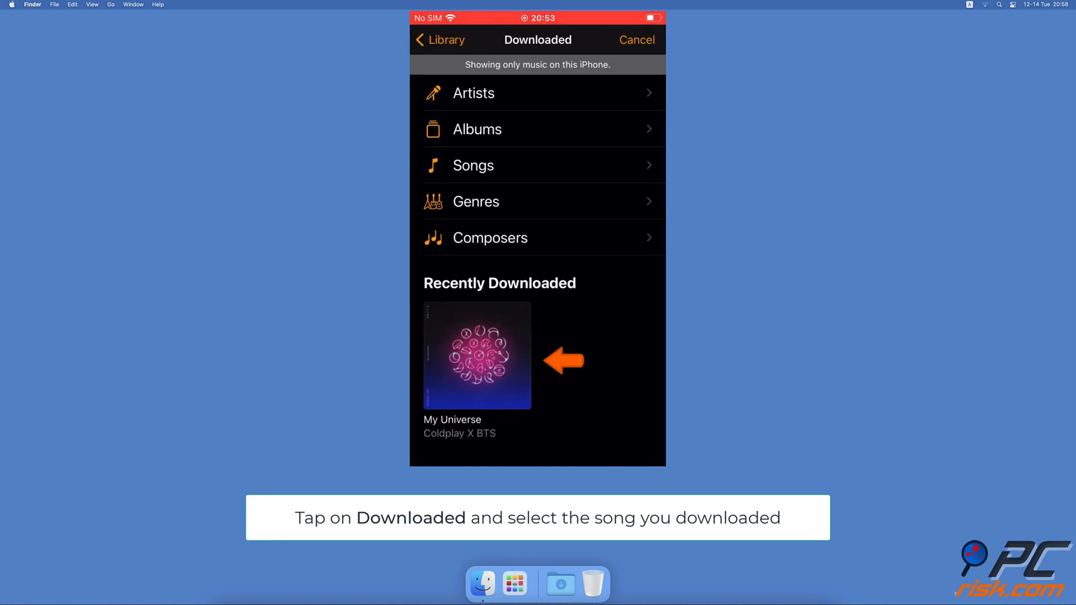
pyautogui.click(477, 355)
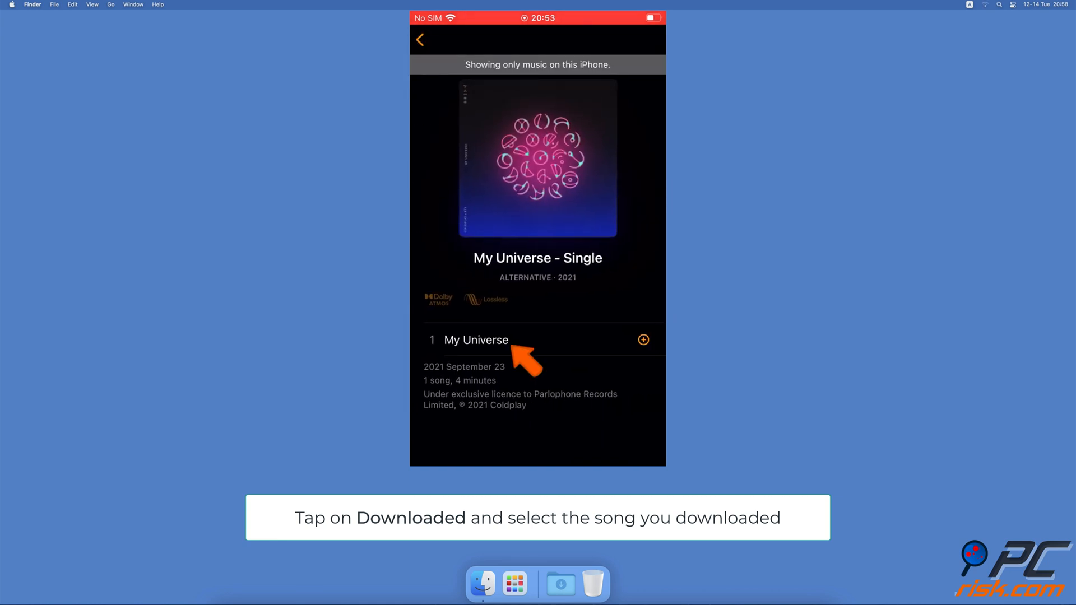
pyautogui.click(476, 339)
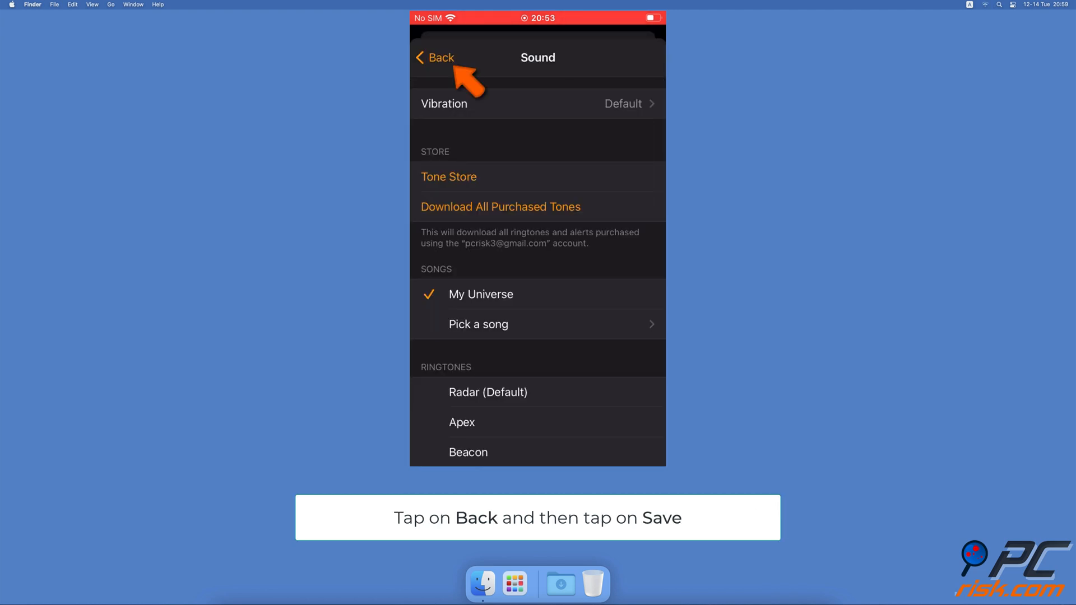
pyautogui.click(436, 58)
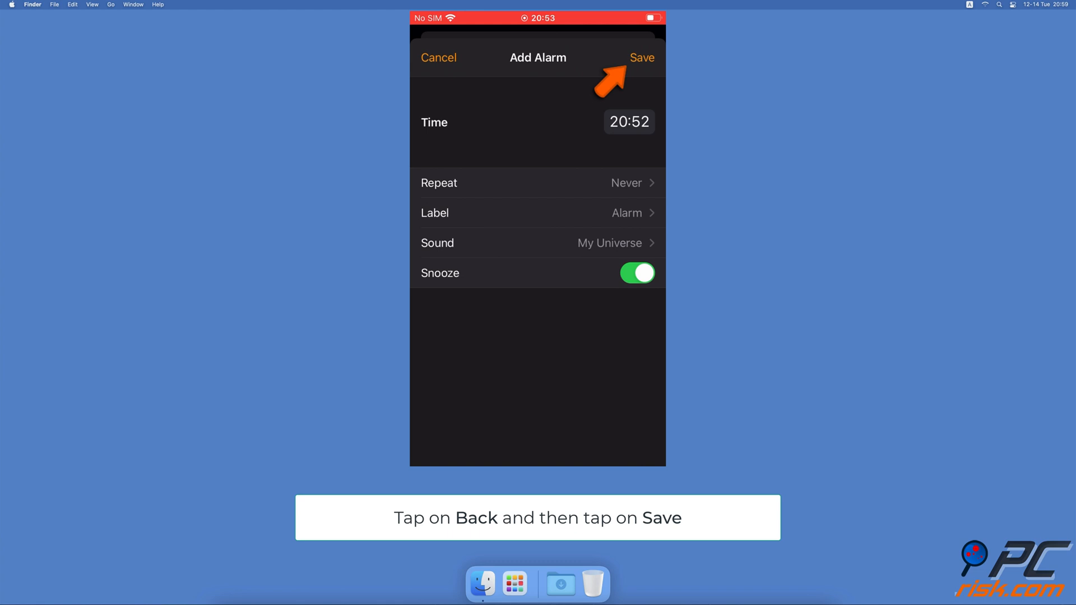
pyautogui.click(640, 58)
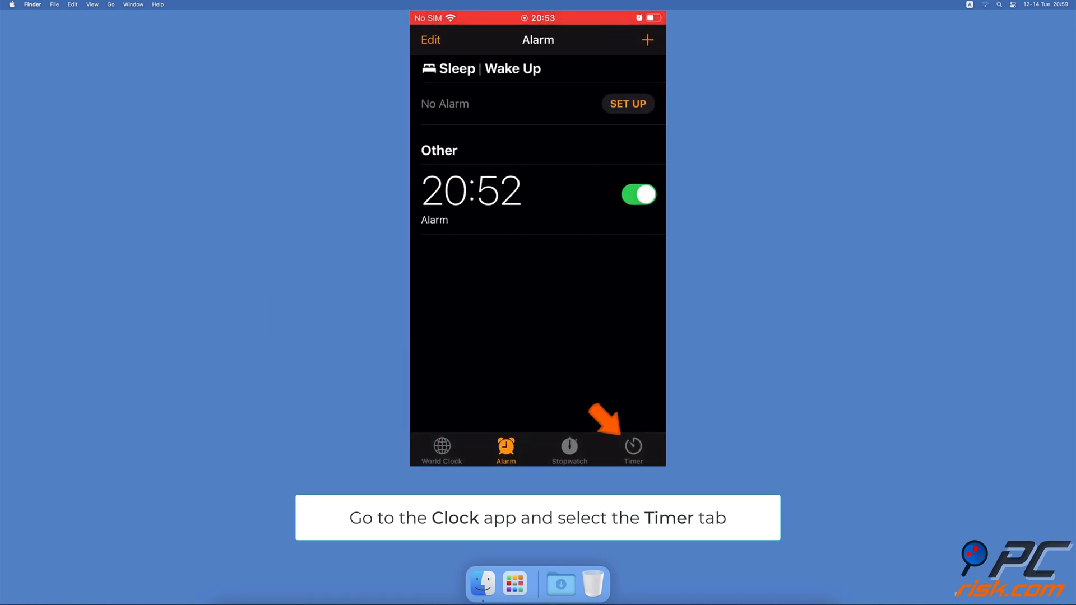
# Change the timer's When Timer Ends option from Radar to Stop Playing
pyautogui.click(633, 449)
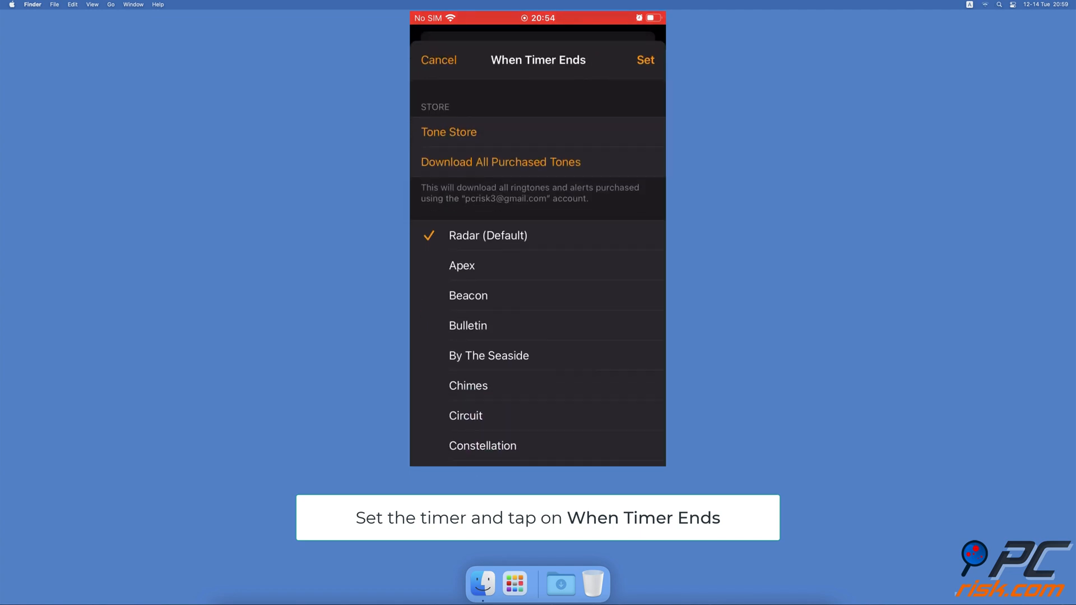
pyautogui.scroll(-3)
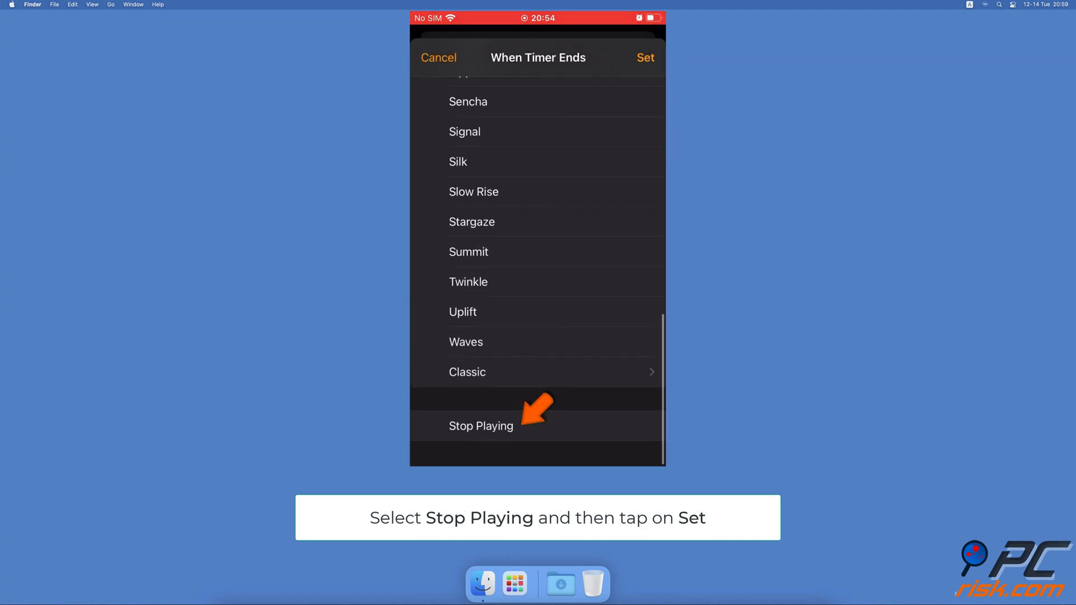
pyautogui.click(481, 425)
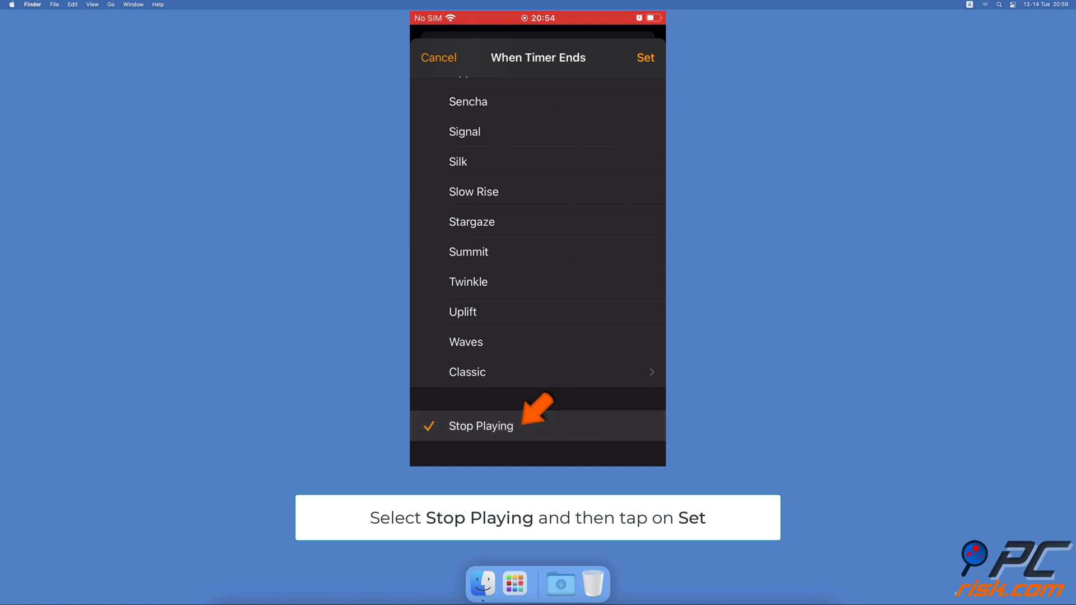
pyautogui.click(644, 58)
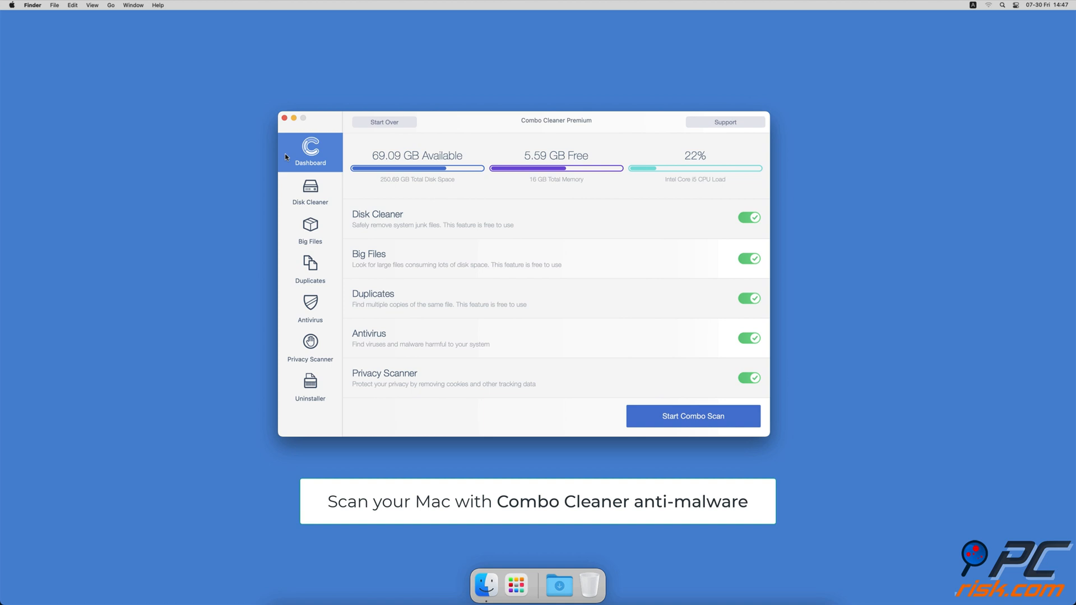
# Start a full Antivirus scan, then remove 2.7 GB of caches and logs in Disk Cleaner
pyautogui.click(310, 309)
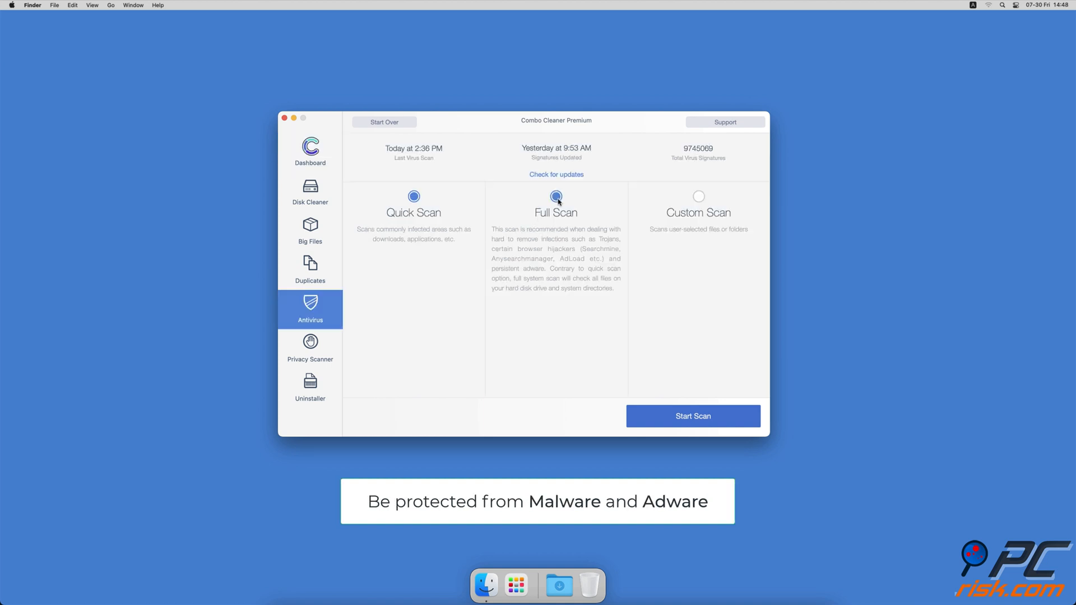
pyautogui.click(693, 416)
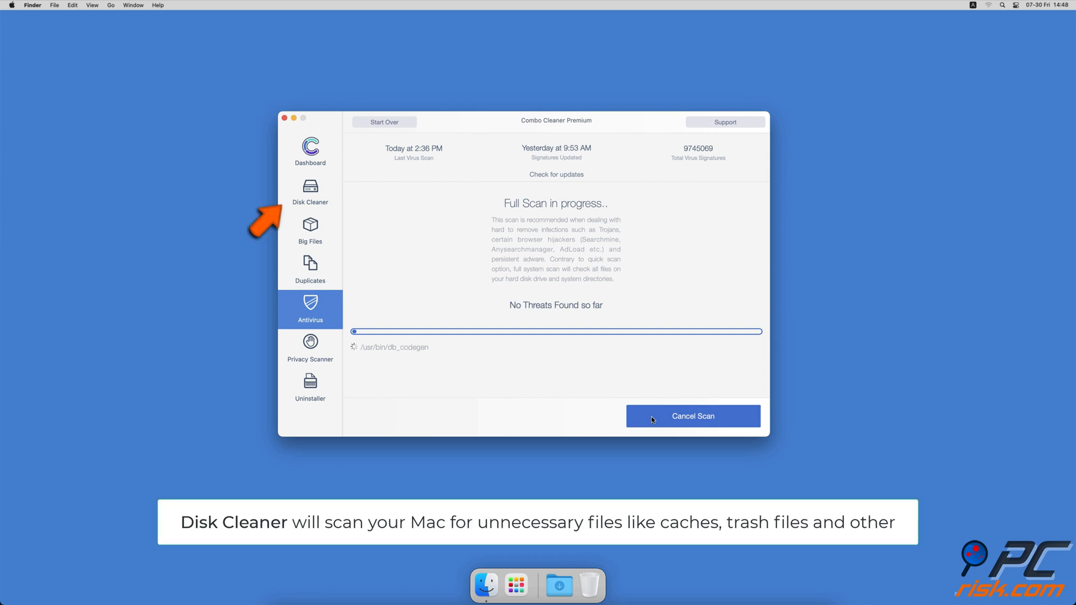
pyautogui.click(310, 190)
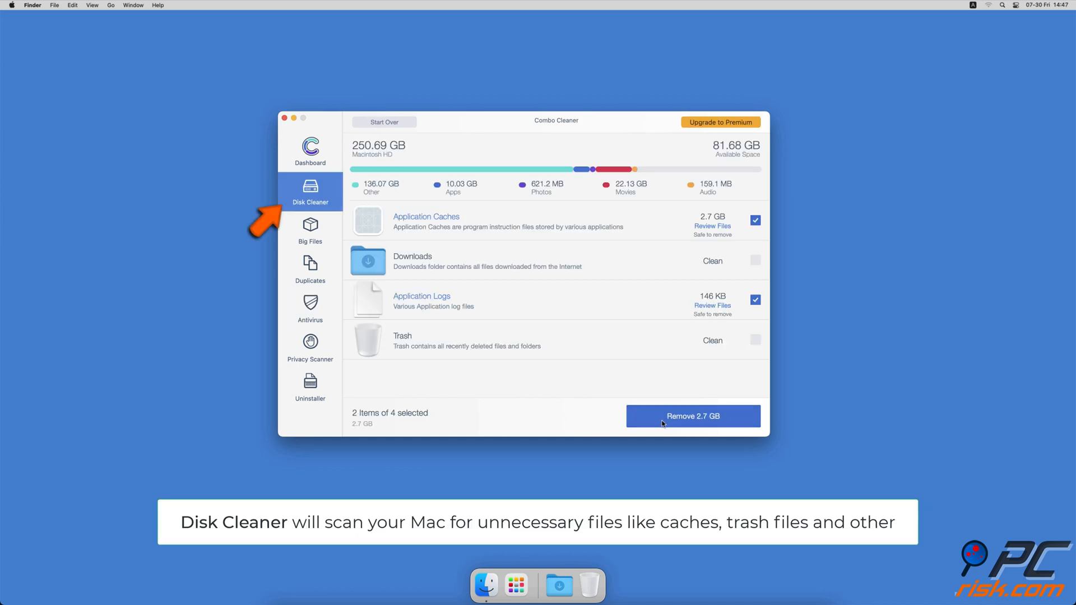
pyautogui.click(693, 416)
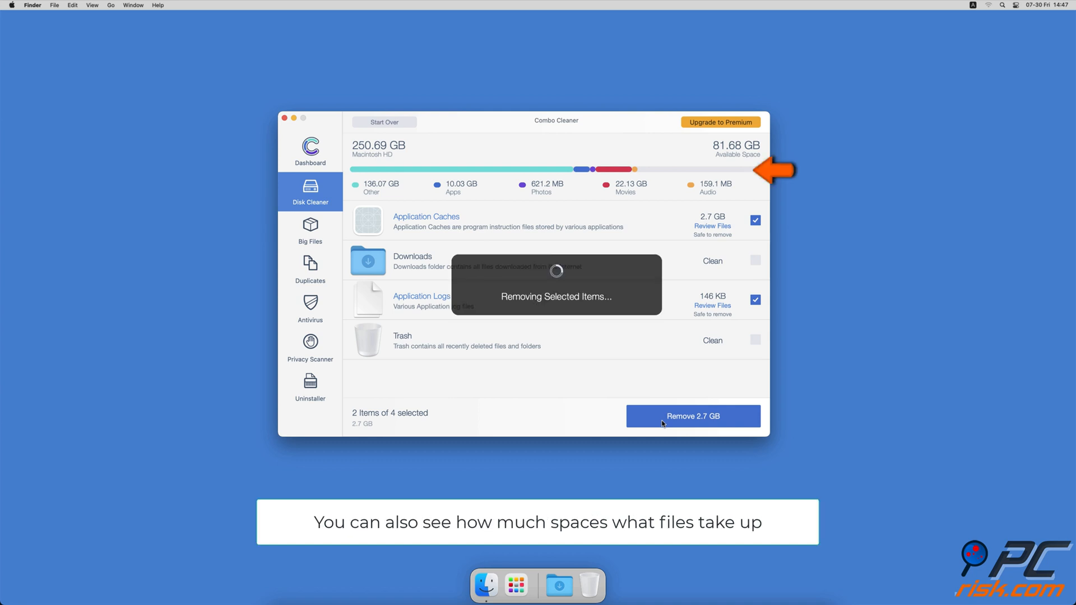
pyautogui.click(693, 416)
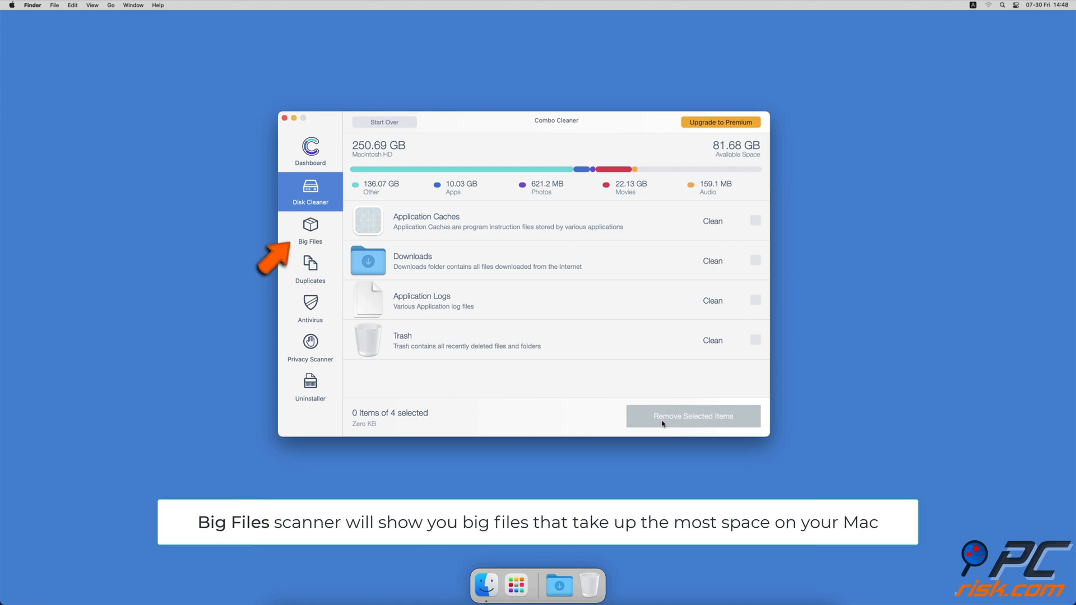
# Scan the home folder with the Big Files and Duplicates finders
pyautogui.click(310, 230)
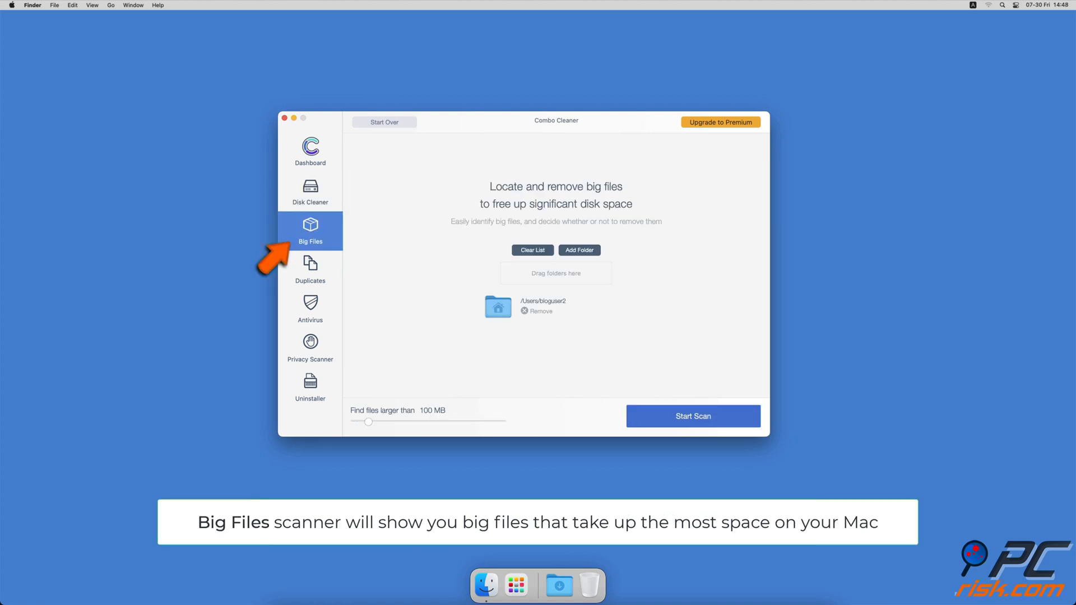
pyautogui.click(692, 416)
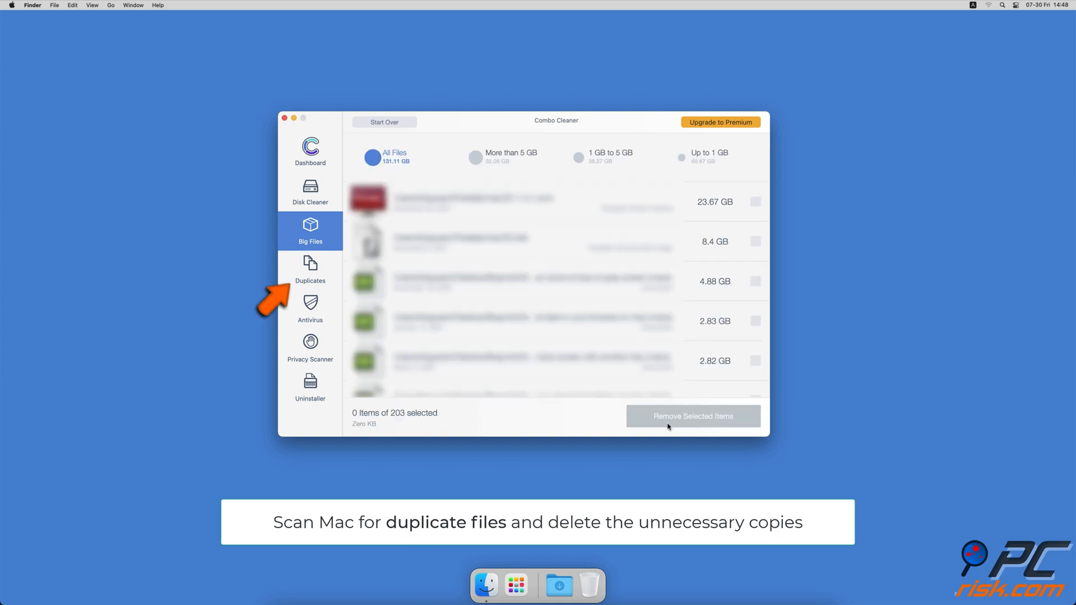
pyautogui.click(310, 270)
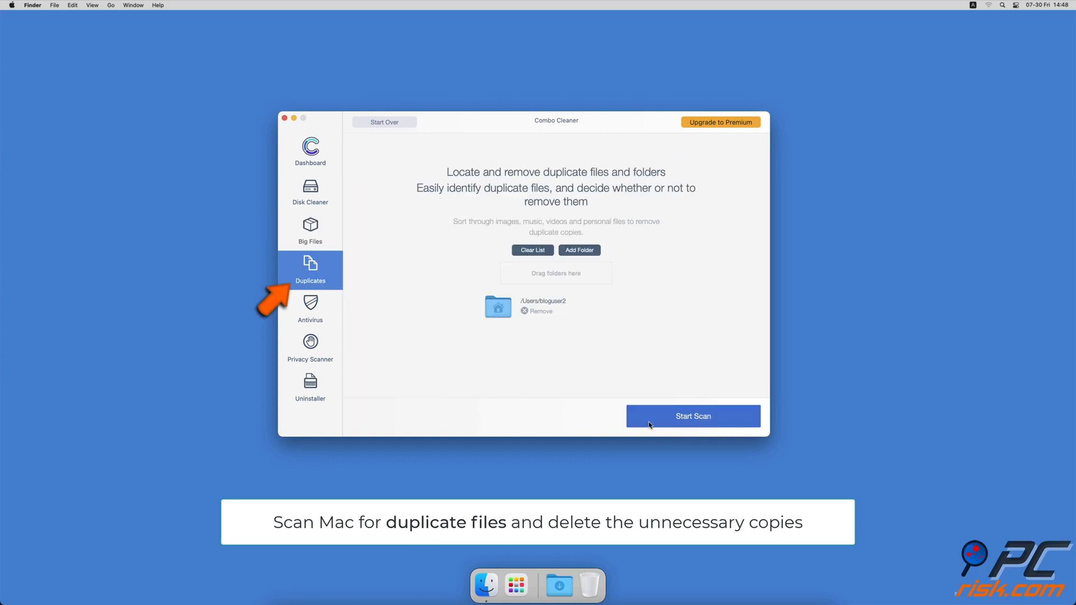
pyautogui.click(693, 416)
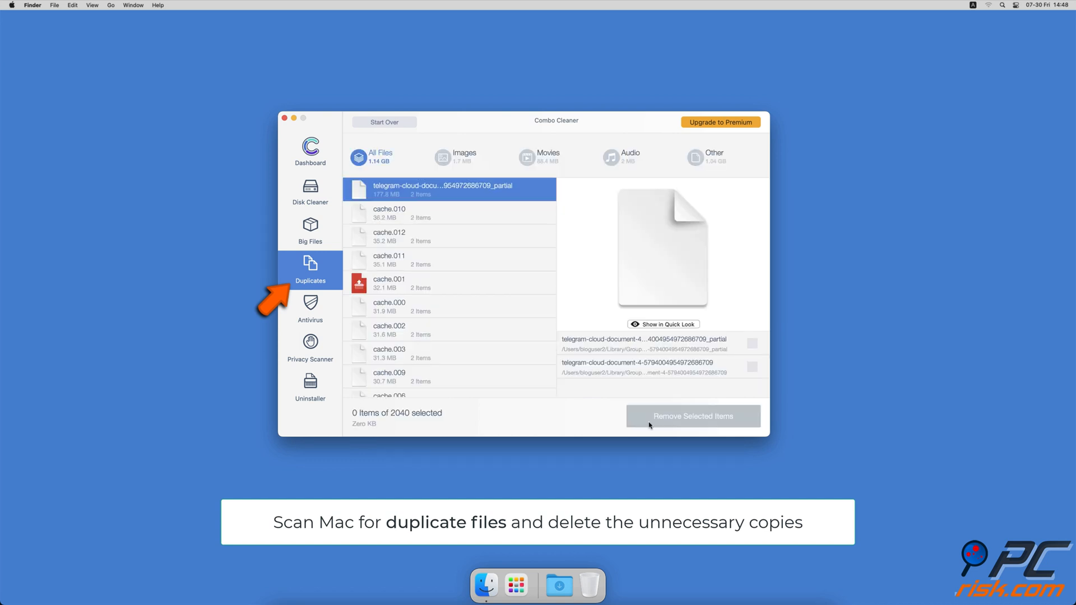
pyautogui.click(311, 350)
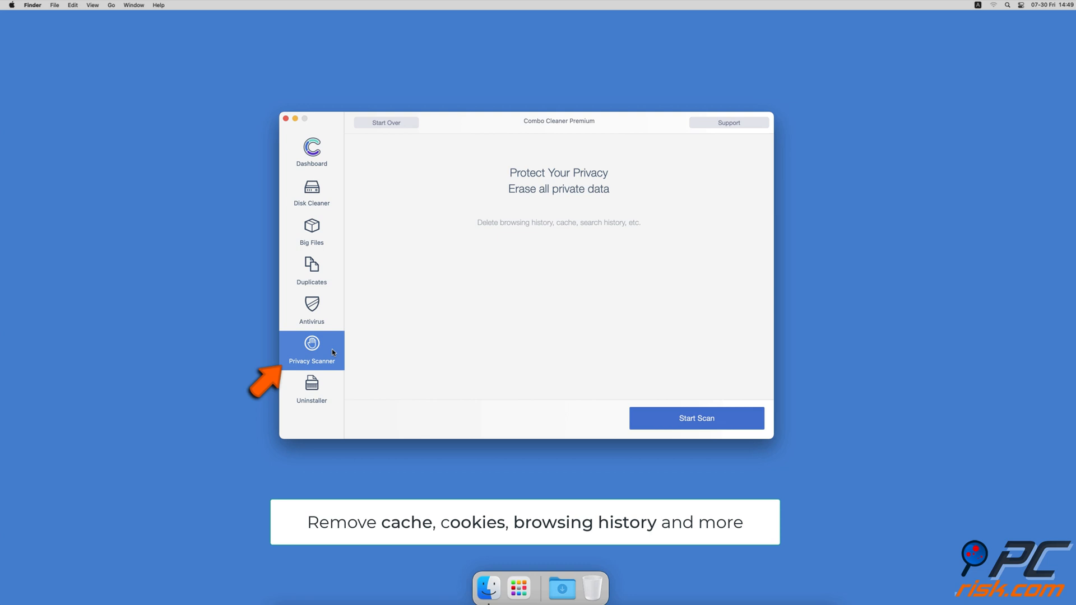
# Run the Privacy Scanner scan, then scan for installed apps in Uninstaller
pyautogui.click(696, 418)
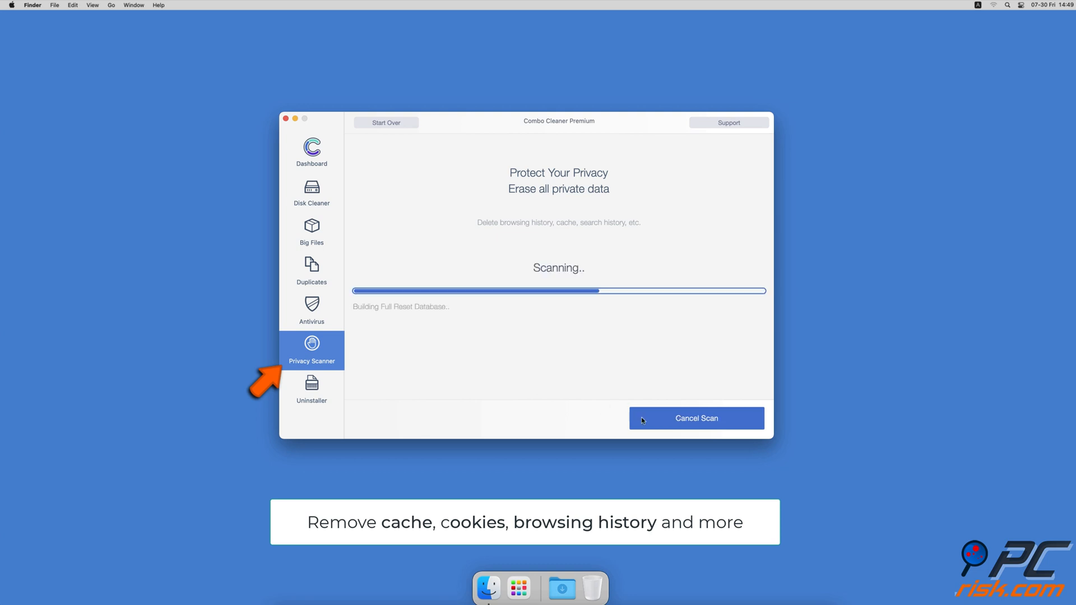
pyautogui.click(311, 388)
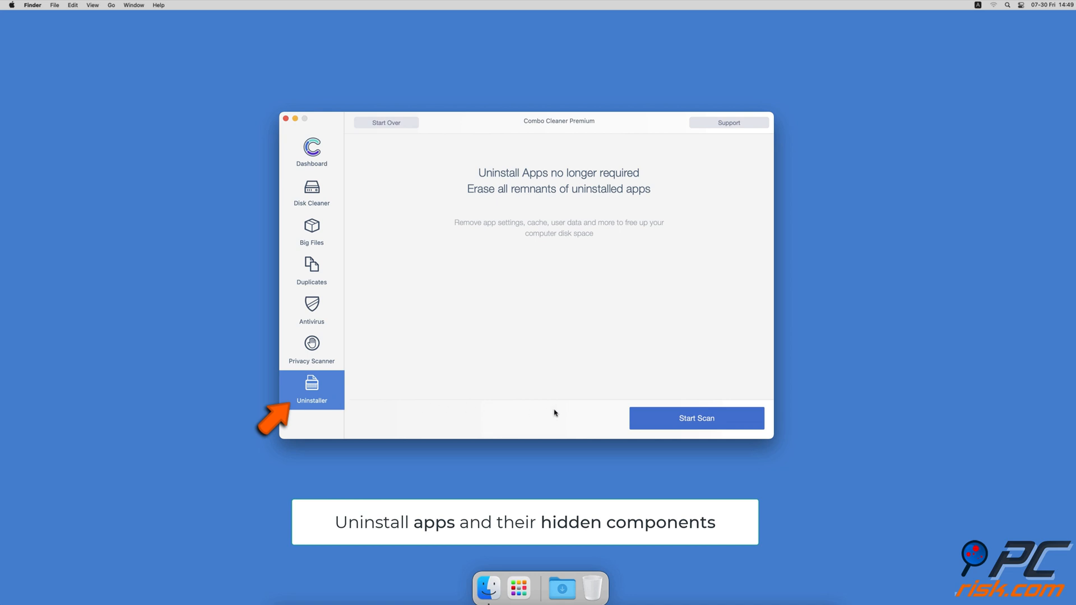
pyautogui.click(696, 418)
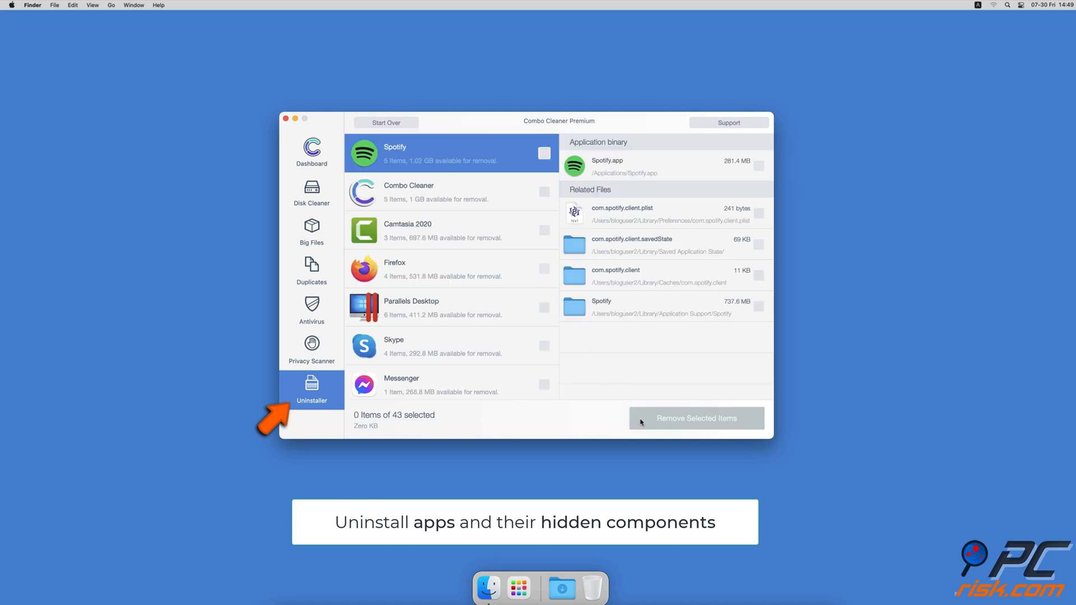